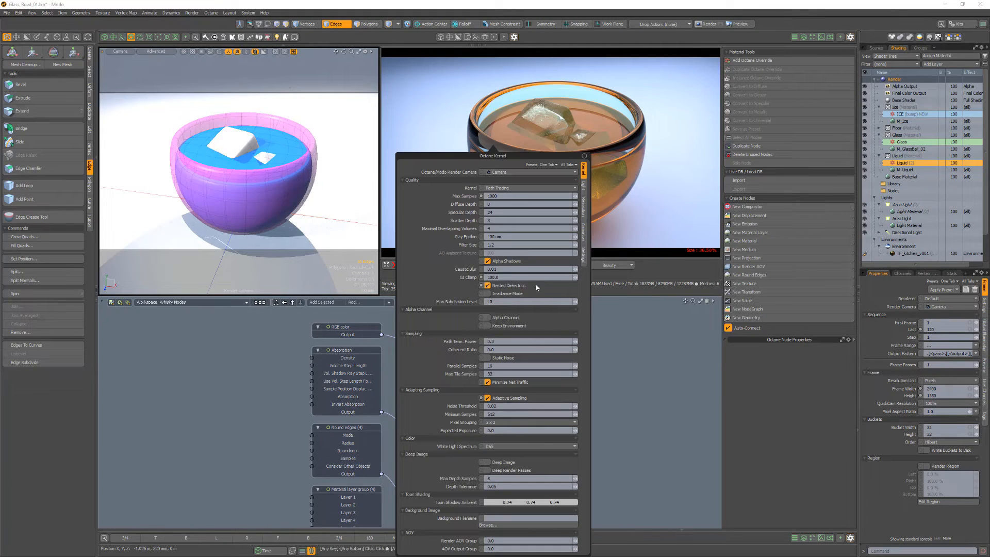
pyautogui.moveTo(507, 285)
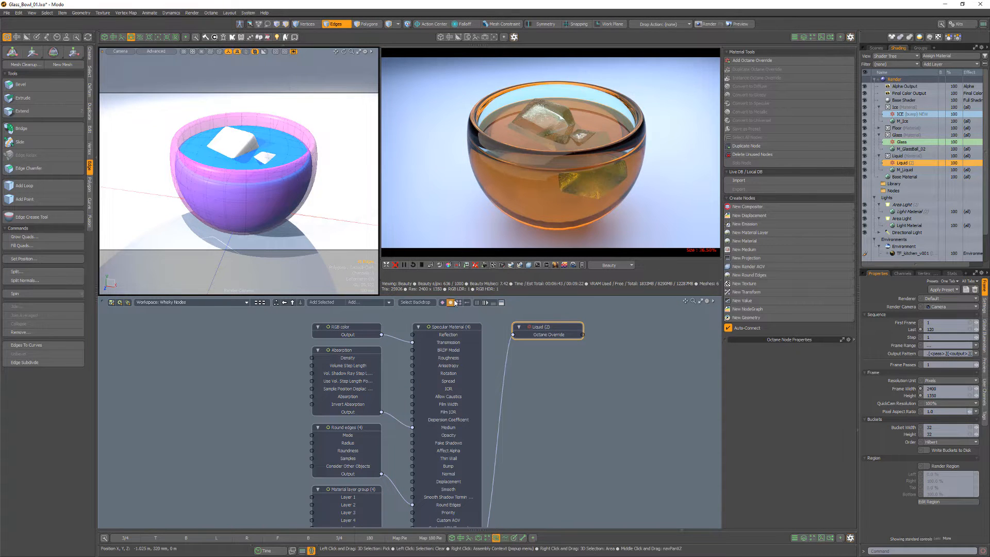
# - Select the liquid's Specular Material node to display its properties, including Priority
pyautogui.click(447, 327)
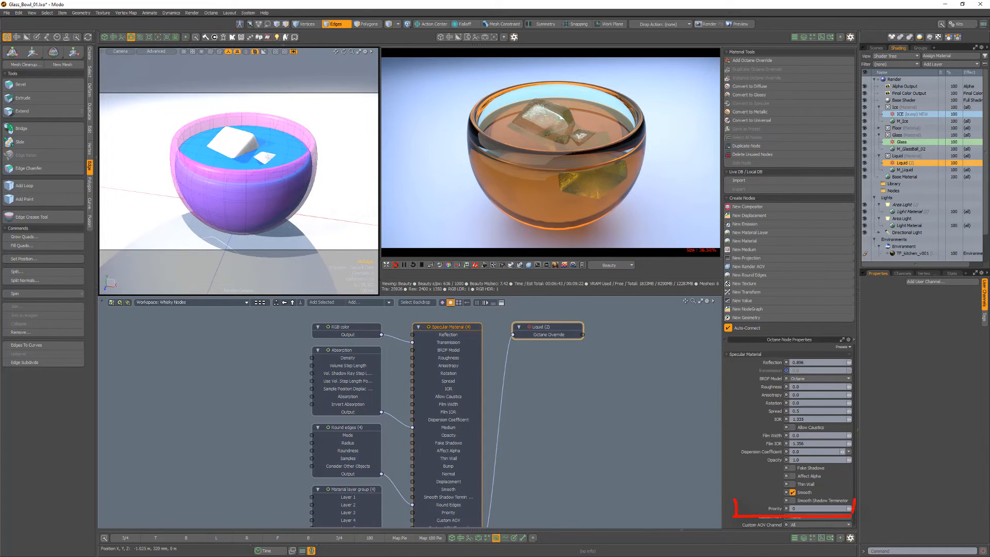